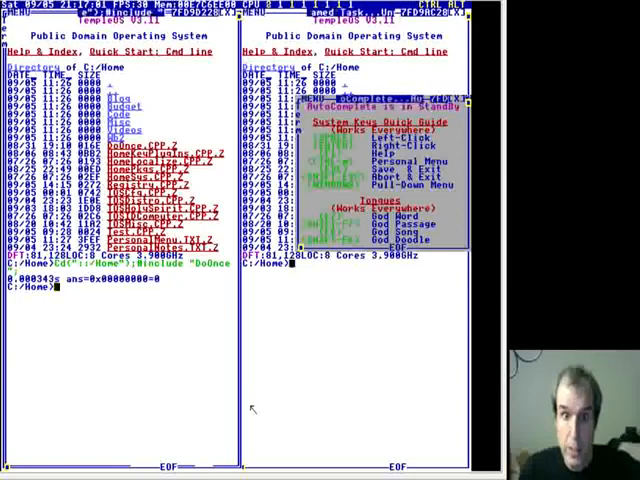
Step: Run the GrCircle(100,100,100) statement at the command line and get its result
key("Return")
type("GrCircle(,100,100,100);")
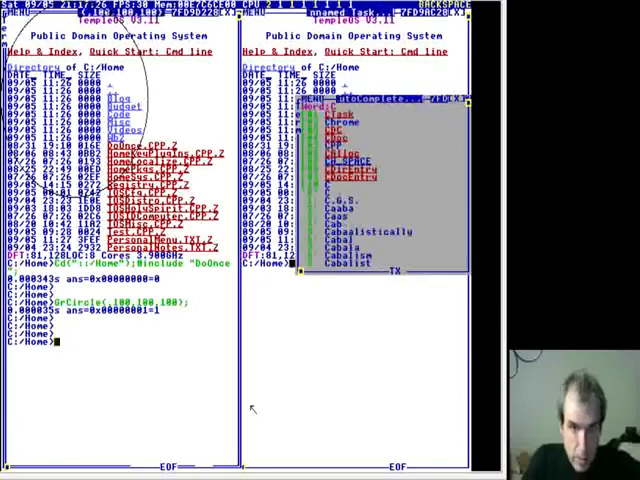
type("DCE")
type("te")
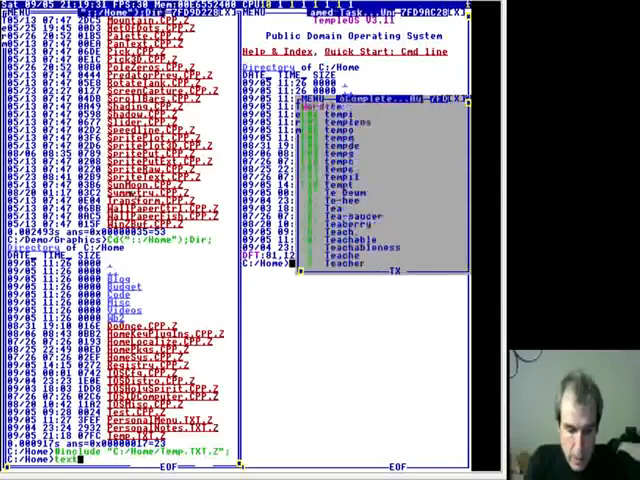
Step: Bring up the help index listing keyboard, welcome and programming topics in the left pane
type(".font")
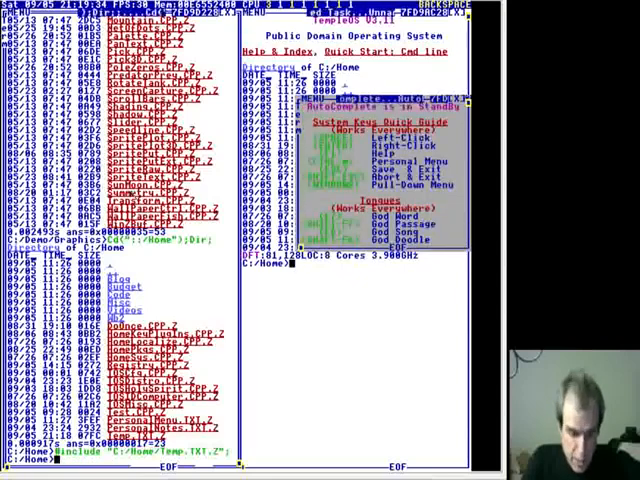
key("Return")
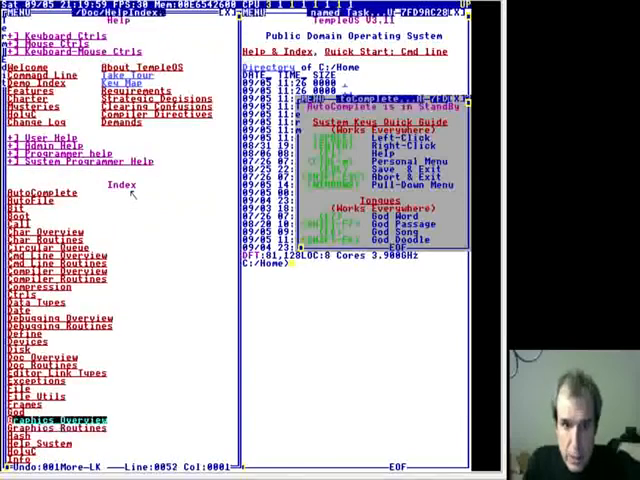
key("Down")
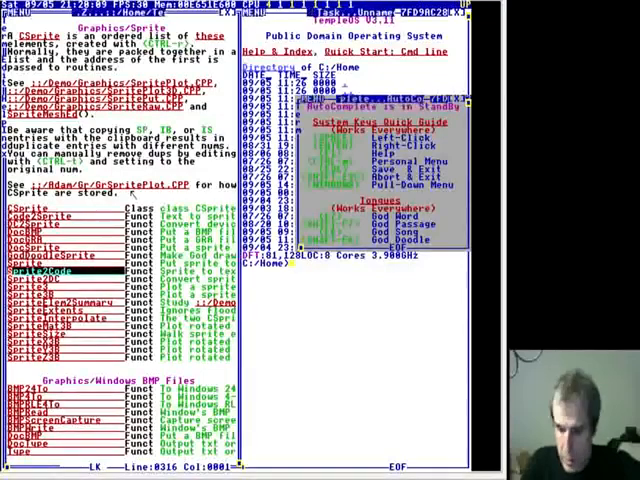
scroll("up", 3)
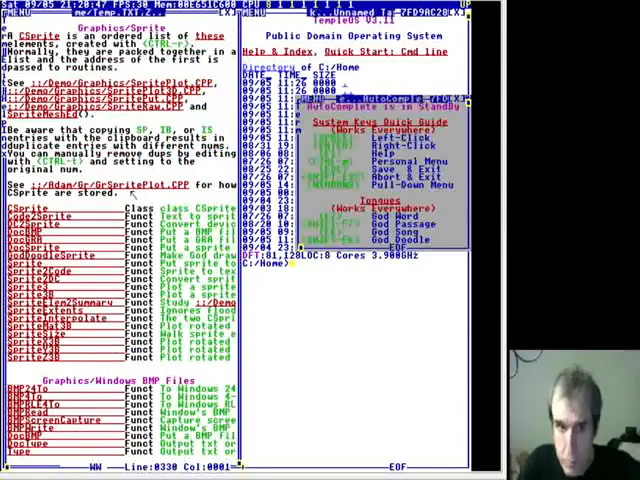
scroll("up", 3)
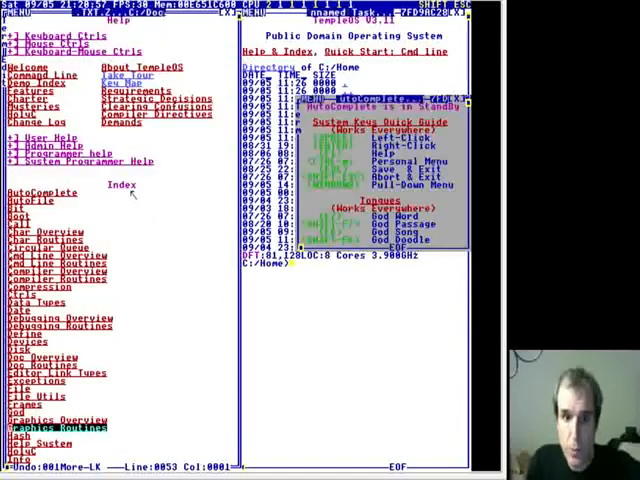
Step: Leave the help window and return to the command prompt for the symbol listing
scroll("down", 3)
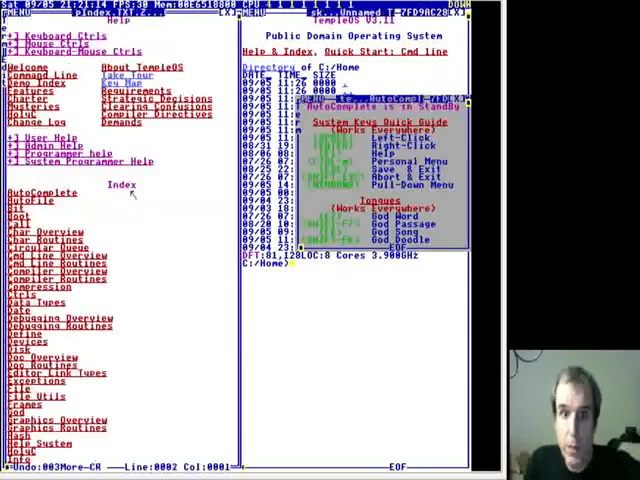
left_click(56, 316)
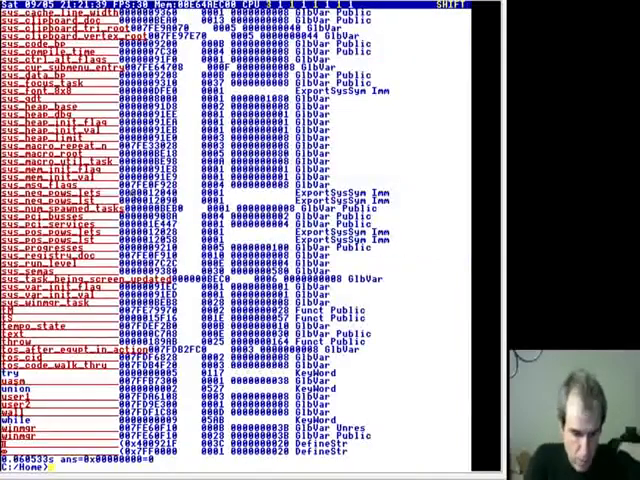
Step: Run Who; to dump the full system symbol table with addresses and types
type("Who(")
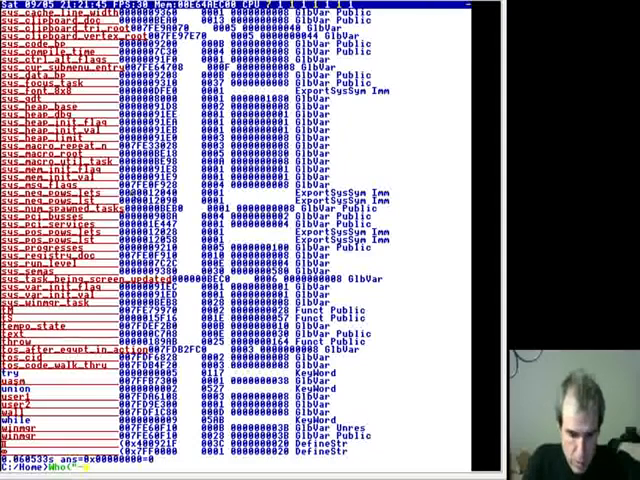
key("Return")
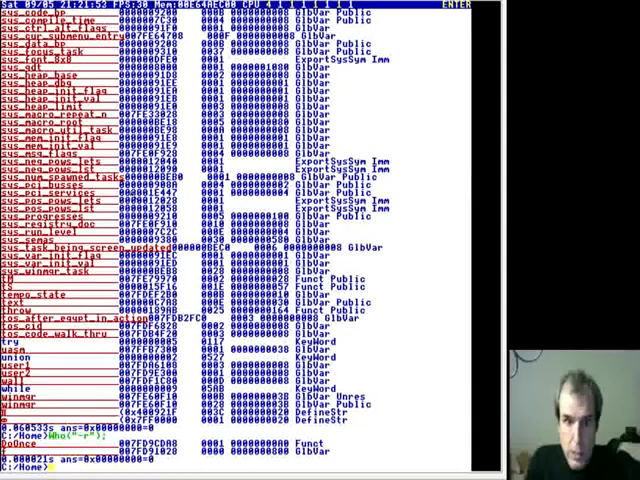
Step: List the Home folder and bring up the file-operation menu for Temp.TXT.Z
type("text")
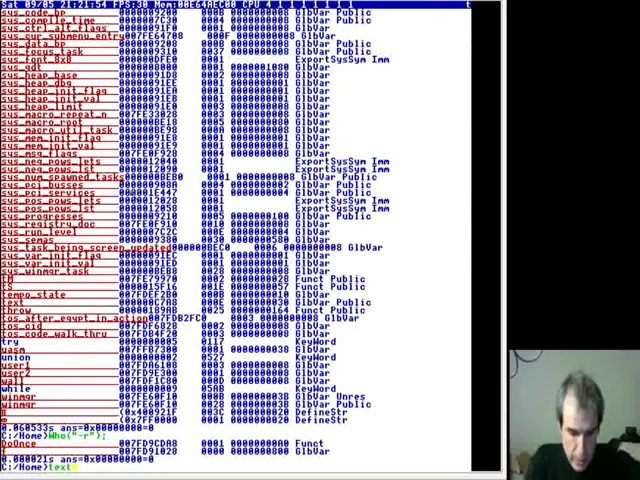
type(".font")
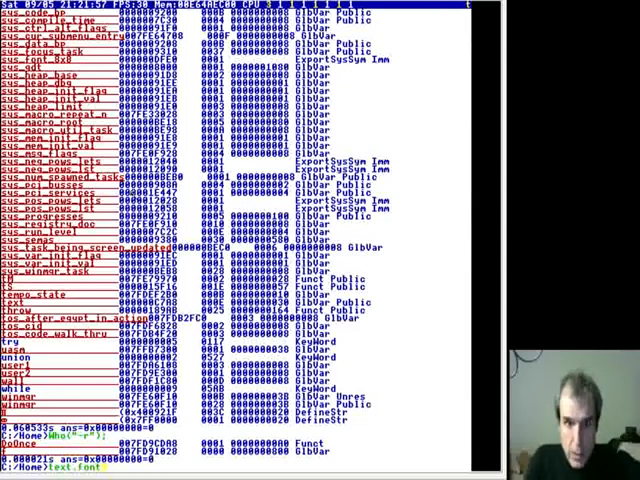
key("backspace")
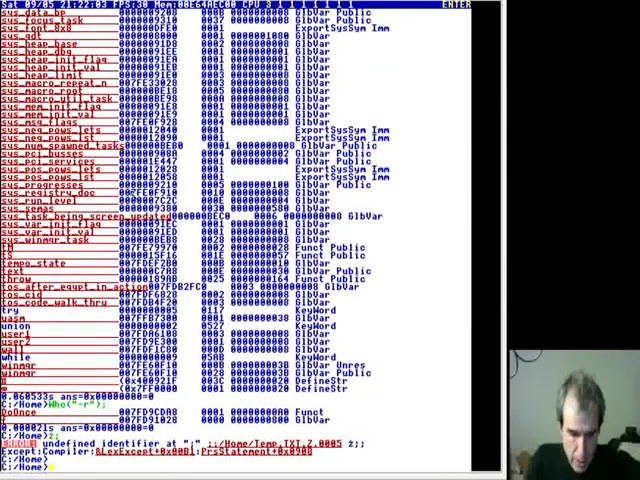
type("ytext")
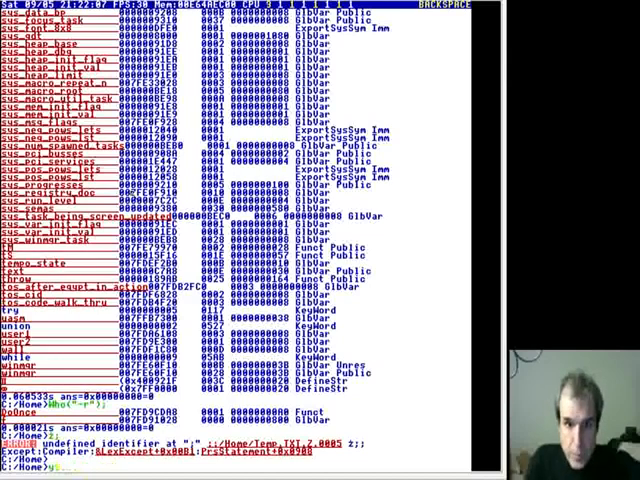
type("text.")
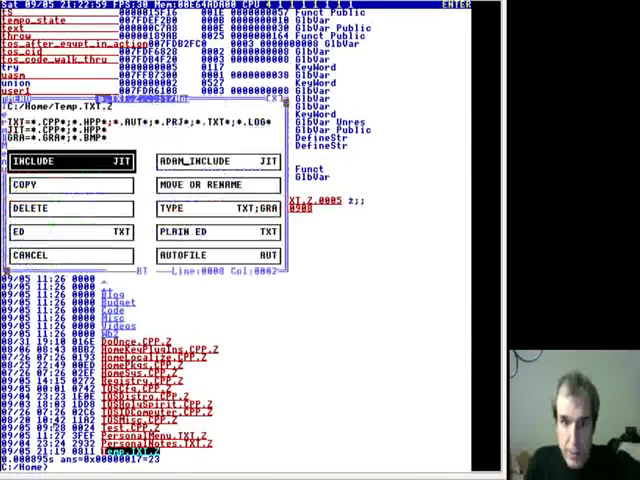
Step: Include Temp.TXT.Z at the command line and bring up a second terminal with the system keys guide
left_click(68, 160)
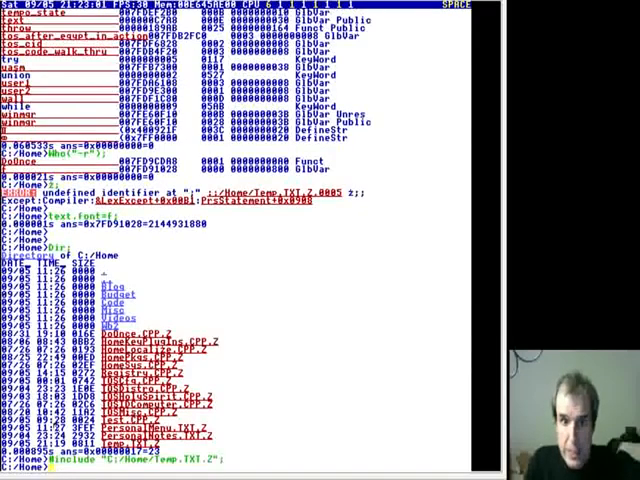
type("text")
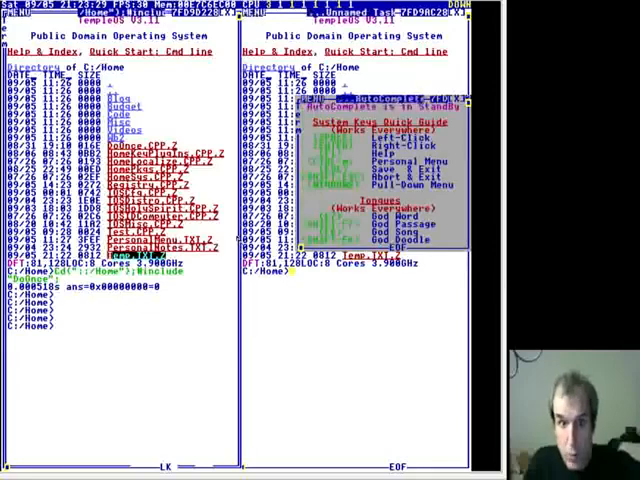
Step: Delete Temp.TXT.Z from the Home folder with Del Temp.TXT.Z
type("Del Temp.TXT.Z")
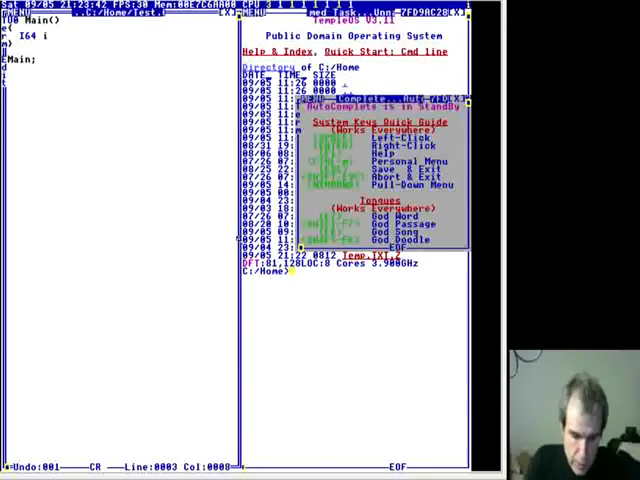
Step: Write U0 Main() reading an I64 N via GetI64 with a prompt string and begin a for loop
type("Pmt")
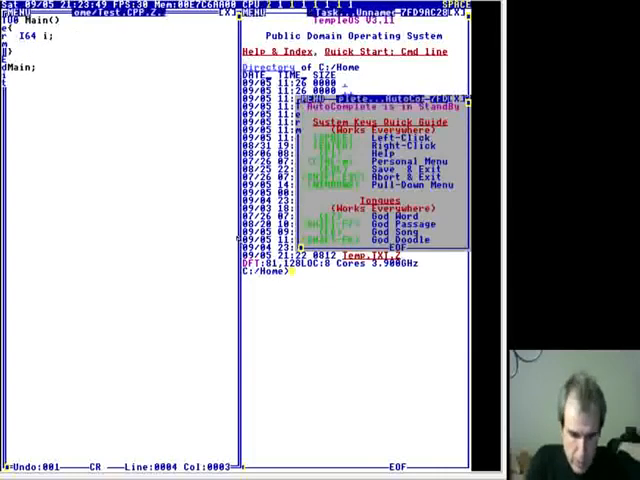
type("Get")
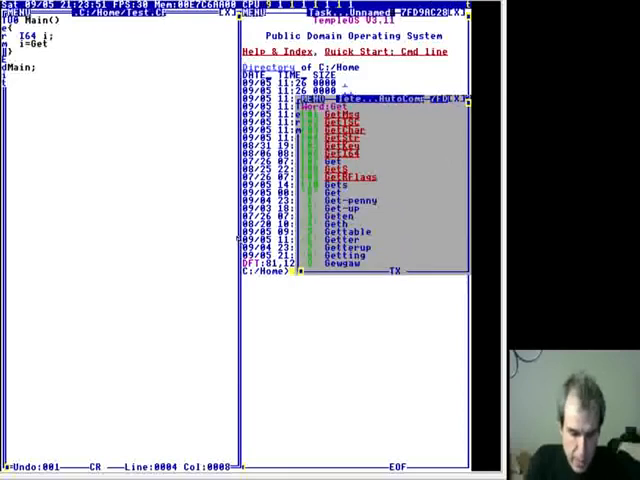
key("Backspace")
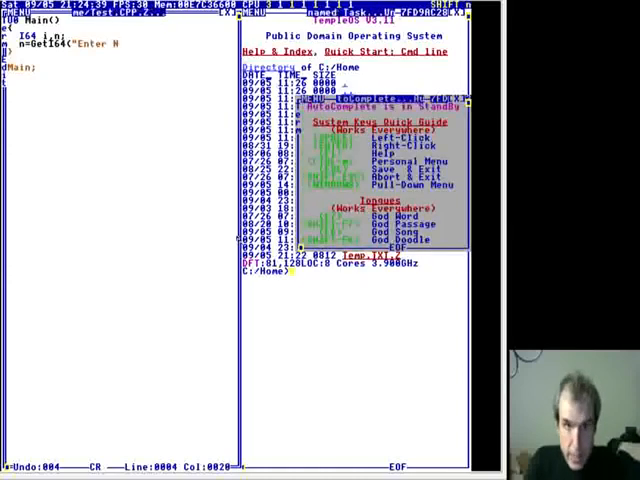
type(":\",0);")
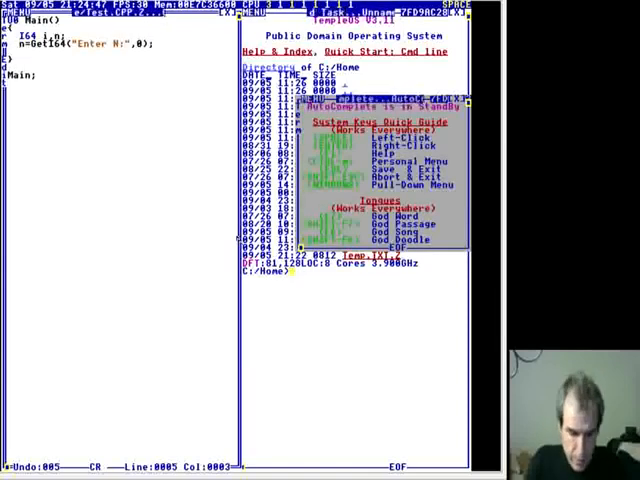
type("for (i=1;i<=n;i++")
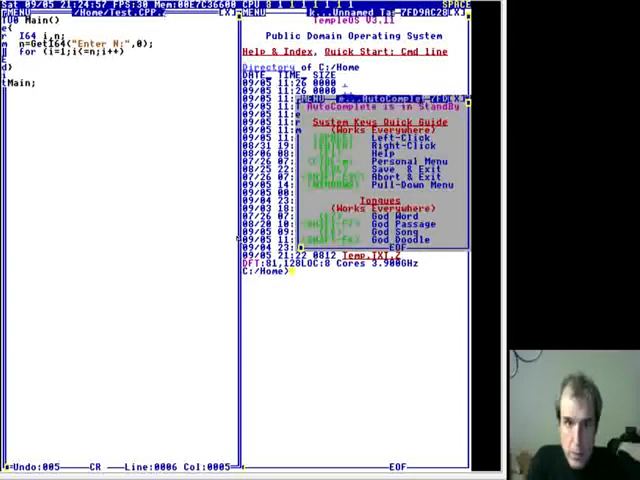
type("%d")
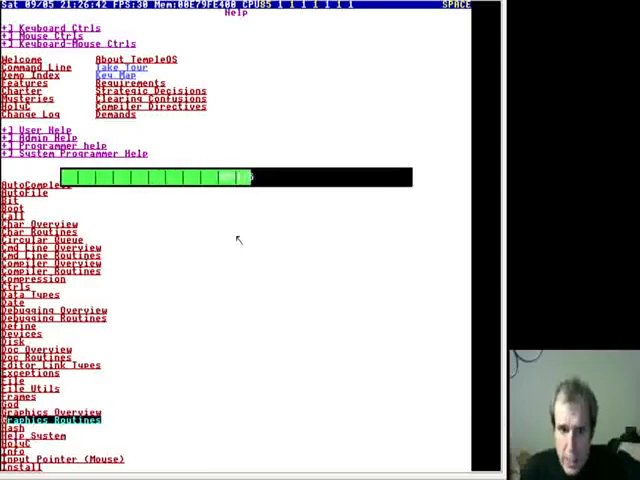
Step: Follow a help index topic to the GrFillTri triangle-filling source in the editor
left_click(52, 420)
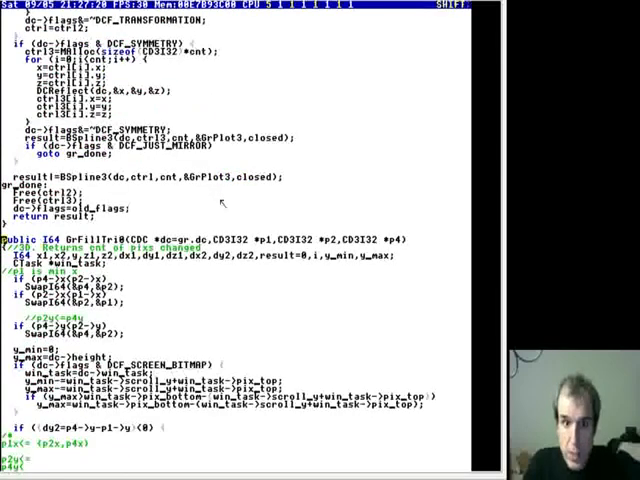
Step: Grab the GrFillTri declaration line to reuse it at the command line
double_click(200, 238)
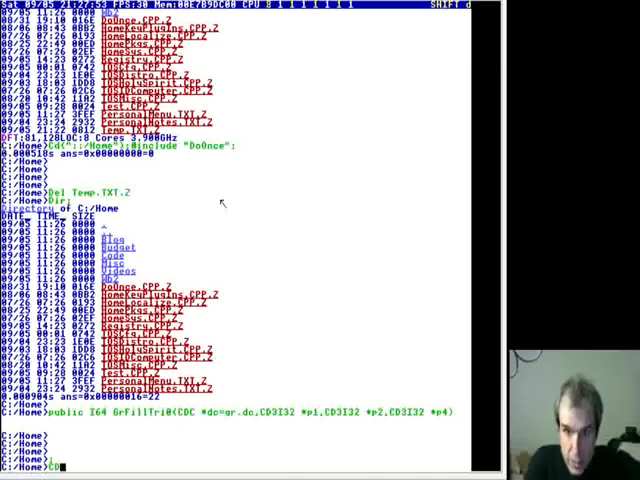
Step: Declare CD3I32 points p1, p2 and p3 at the command line
type("CD3I32")
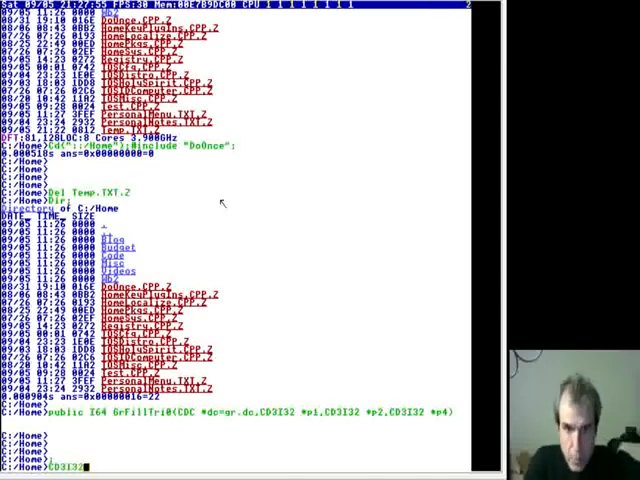
type("p1,p2,p3;")
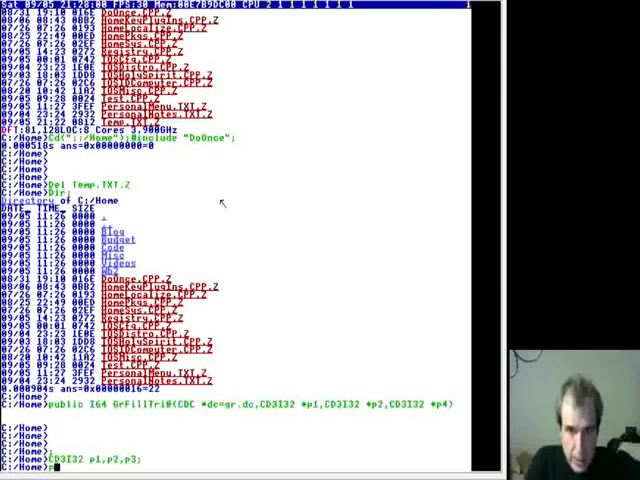
Step: Assign coordinates p1.x=100, p2.x=200 and p3.x=150, fixing the missing-semicolon error
type("p1.x=100;")
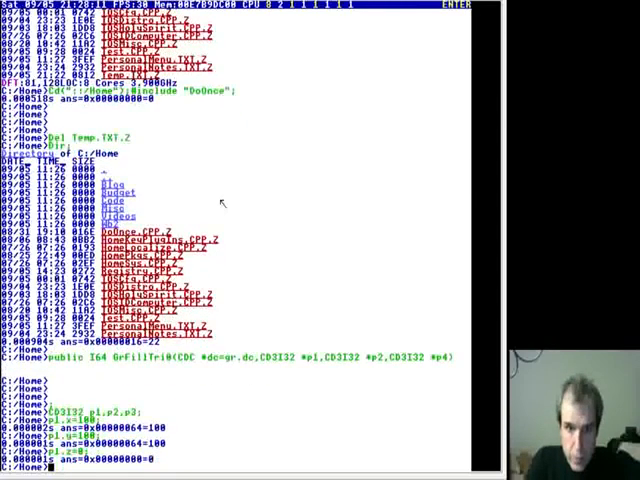
type("p2.x=2")
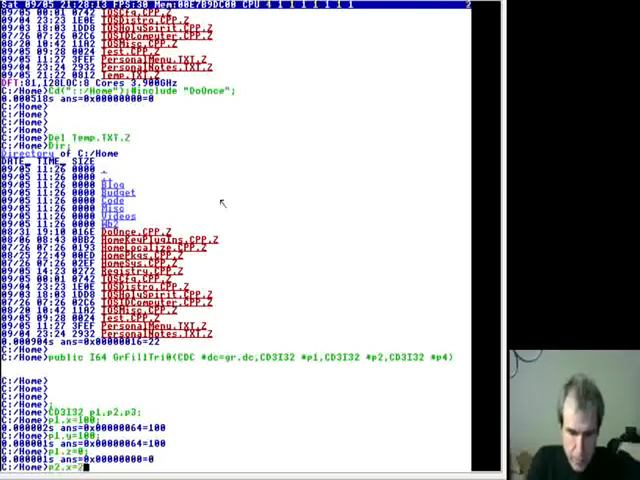
key("Return")
type("p2.z=0;")
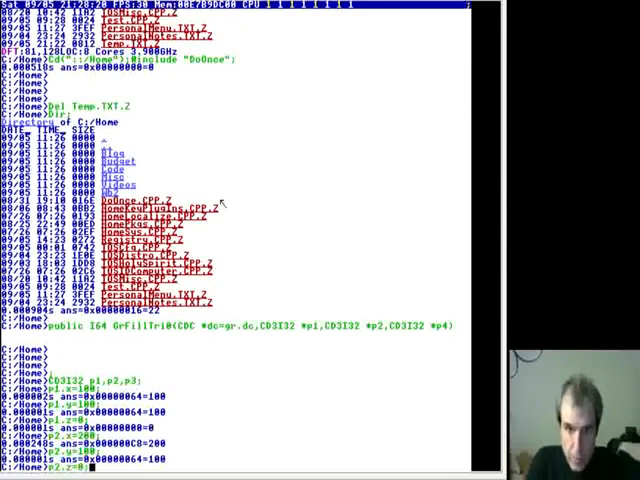
scroll("down", 3)
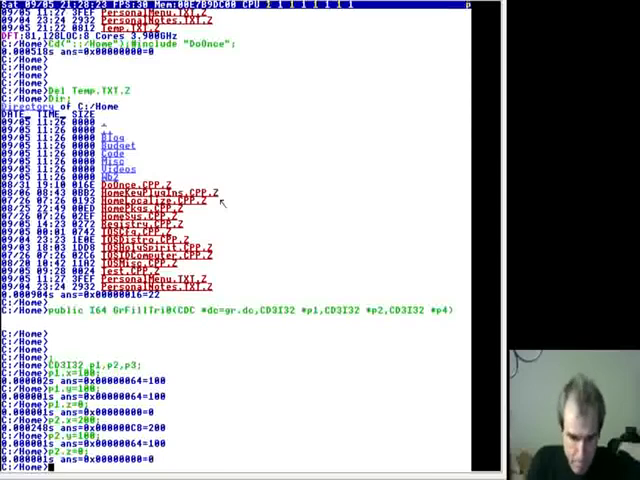
type("p3.x=150")
type("p3.y=200;")
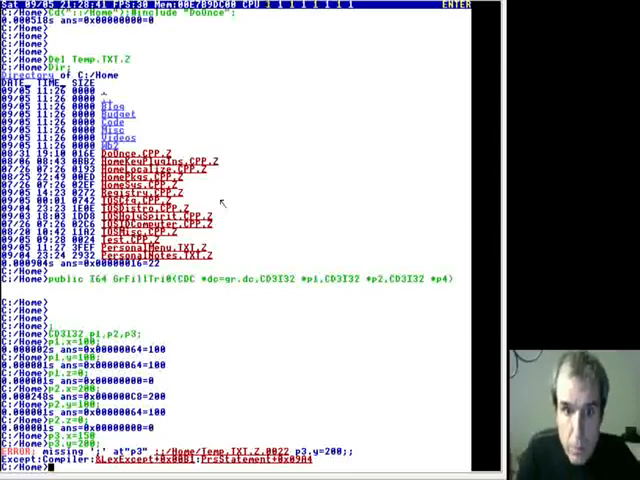
key("ctrl+Right")
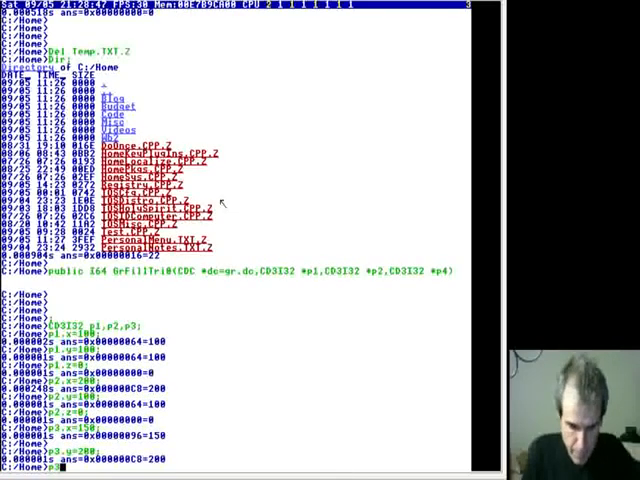
type(".z=0;")
key("Return")
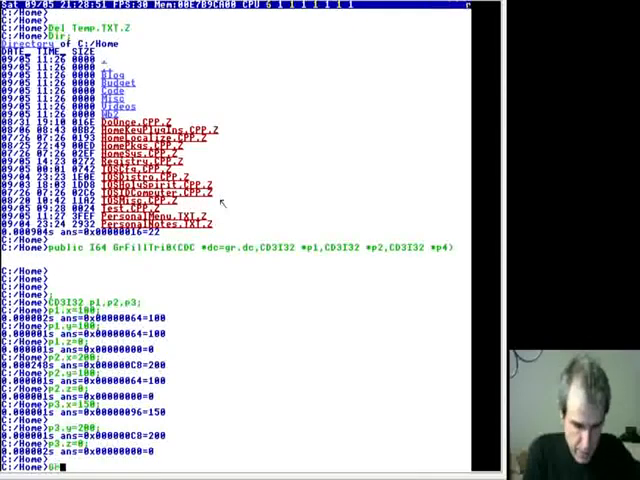
Step: Run GrFillTri(0,&p1,&p2,&p3); on the three points and get its result back
type("GrFill")
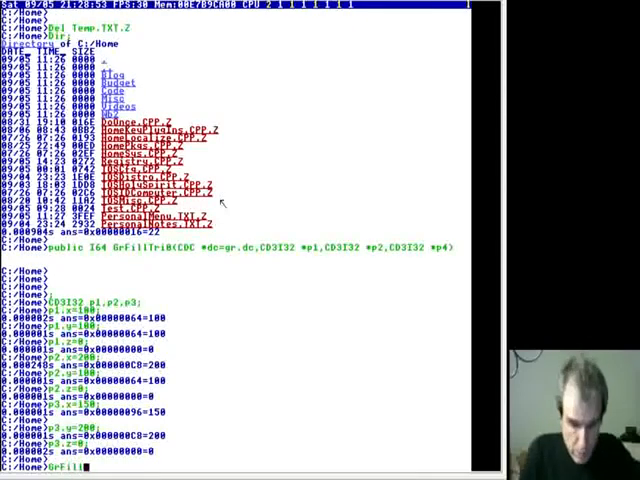
type("Tri0(,")
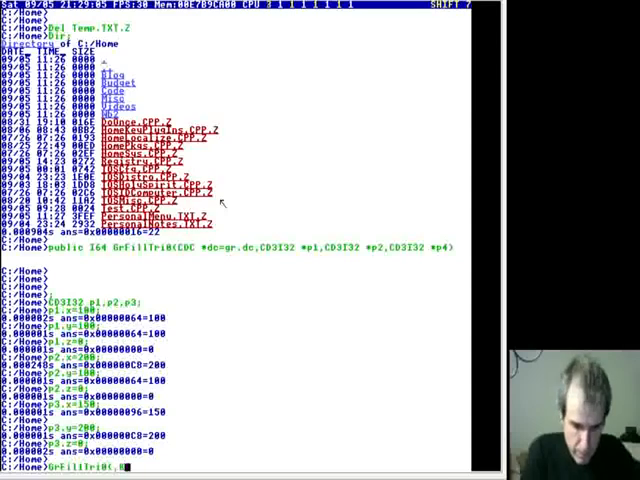
type("&p1,&p2,&p3")
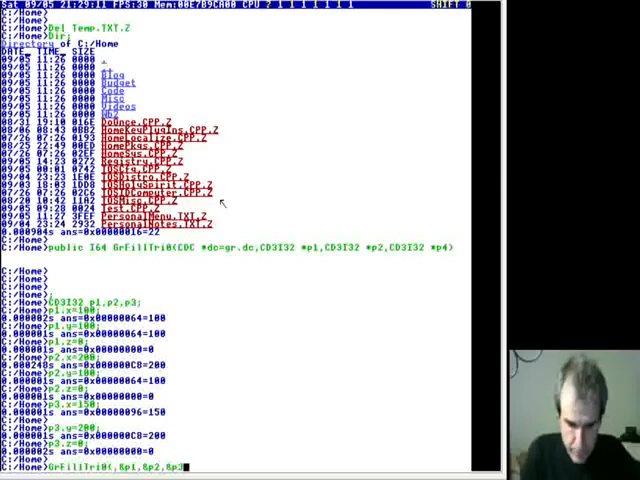
key("Return")
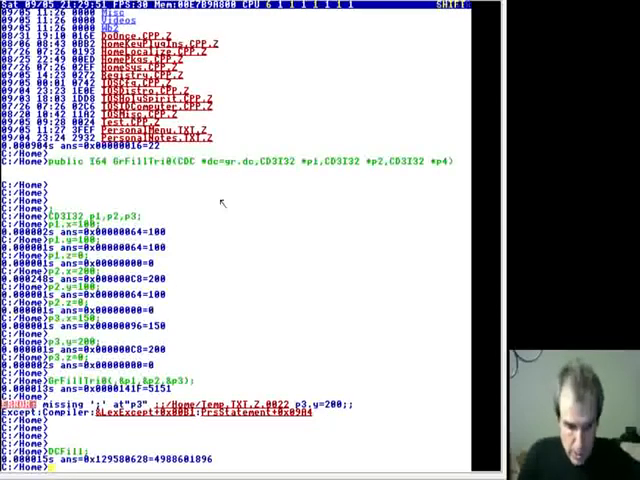
key("Backspace")
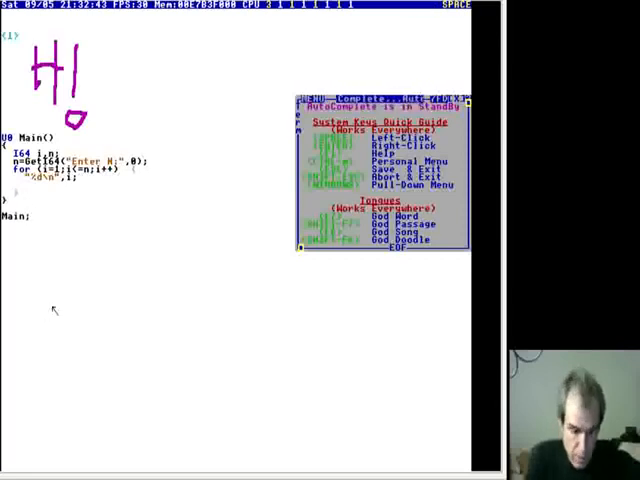
Step: Compile and run Test.CPP.Z so the Main program waits at its Enter N prompt
type("Sprin")
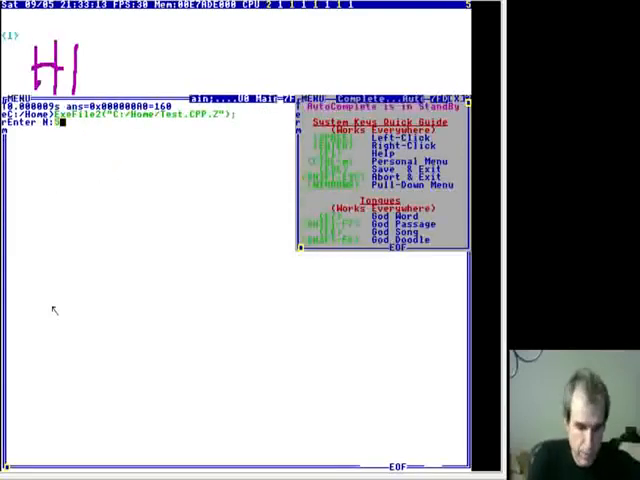
Step: Submit a number at Enter N so Main prints the hand-drawn HI sprite several times
key("Return")
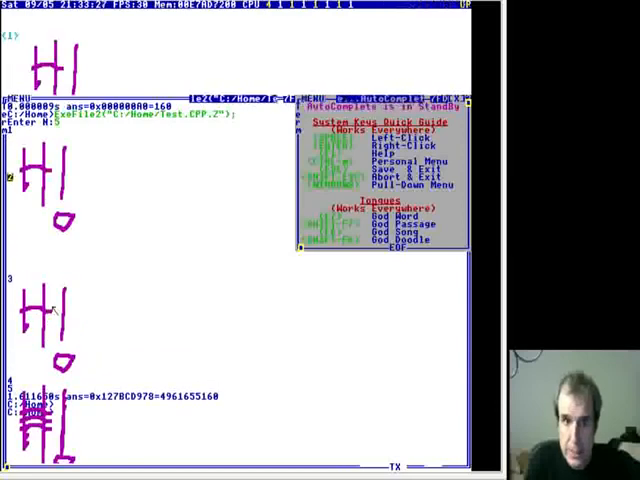
key("enter")
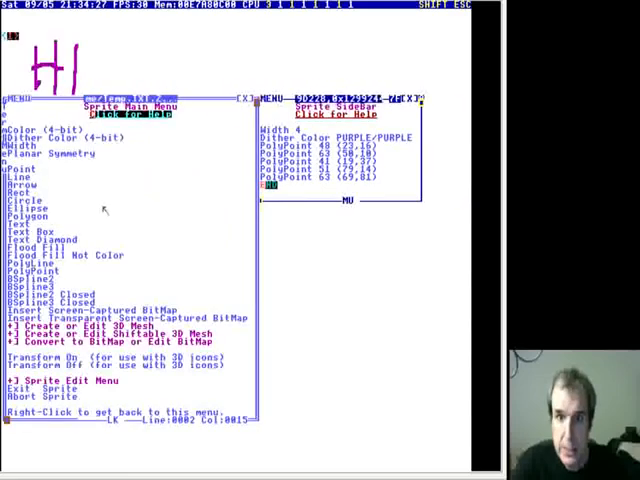
mouse_move(114, 272)
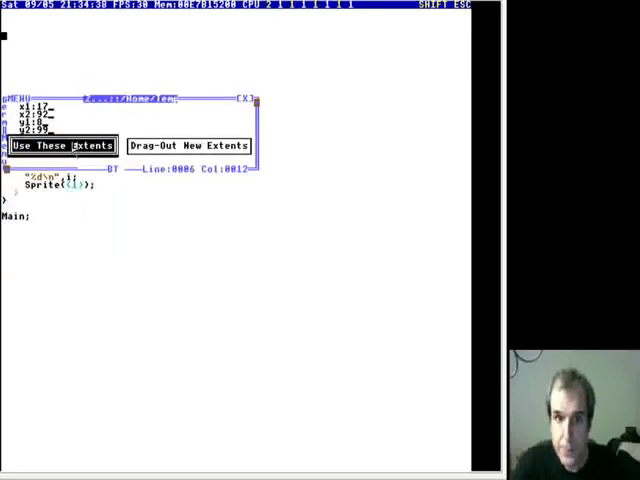
Step: Edit the sprite embedded in the source, keeping its existing extents
left_click(64, 144)
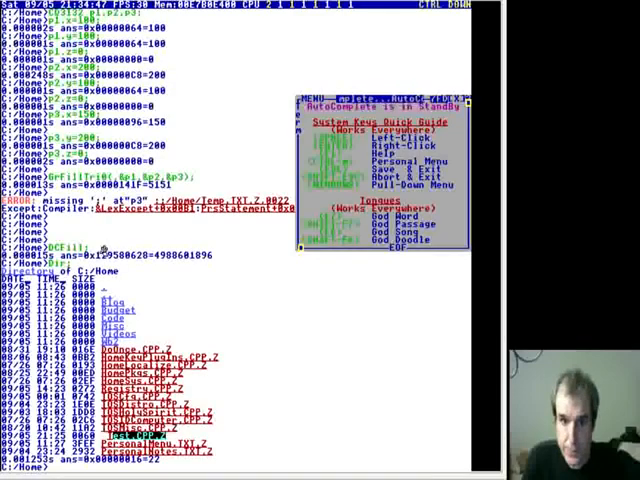
Step: Return to the command line with the Home folder listing and system keys guide
key("Return")
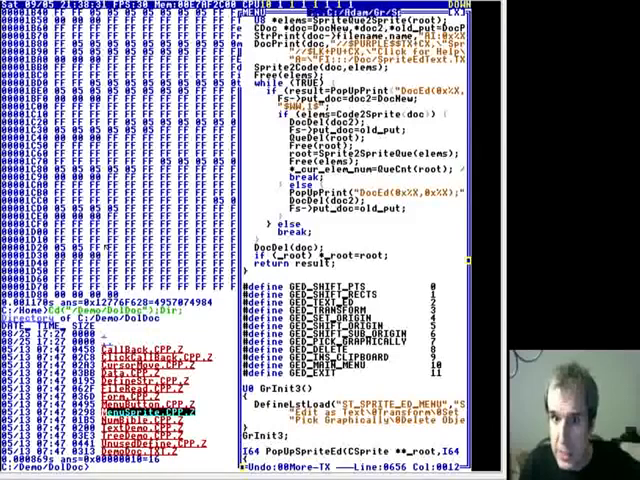
Step: Scroll through the sprite editor source past its Sprite functions and SPE_ menu constants
scroll("down", 3)
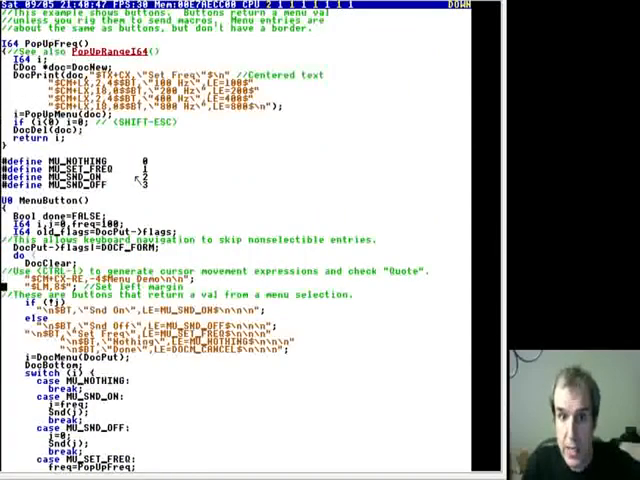
Step: Launch the Menu Demo window with its Snd On, Set Freq, Nothing and Done buttons
scroll("down", 3)
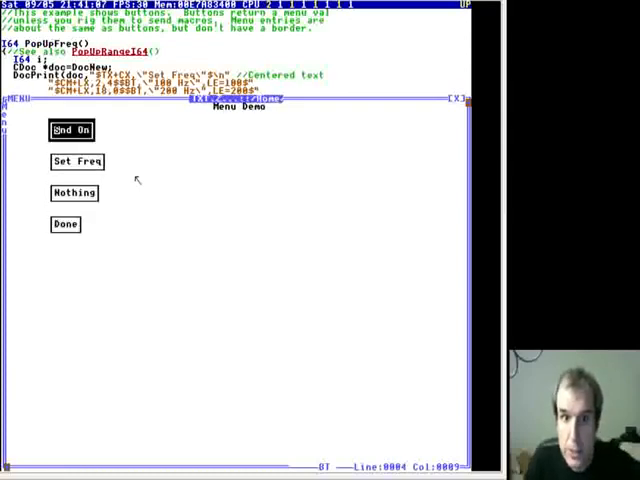
Step: Toggle Snd On and Off, pick a Set Freq Hz value, then finish with Done
left_click(72, 130)
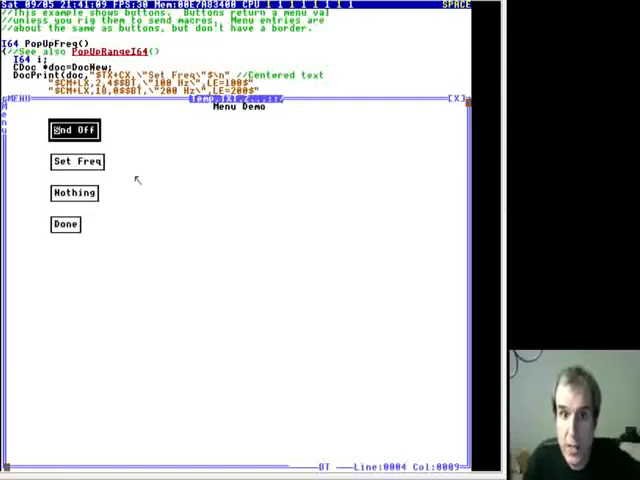
left_click(72, 130)
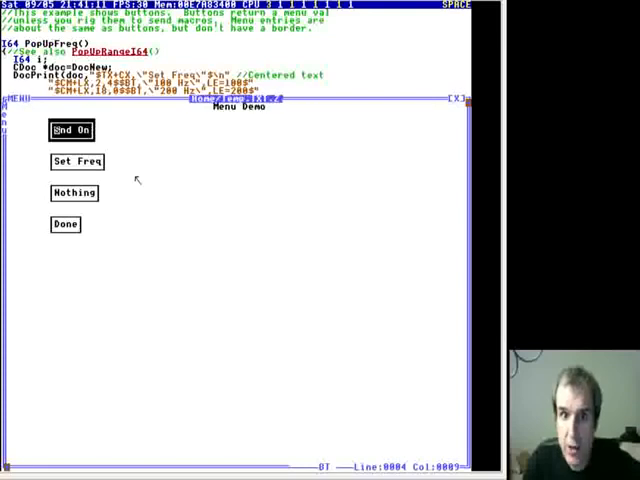
left_click(76, 160)
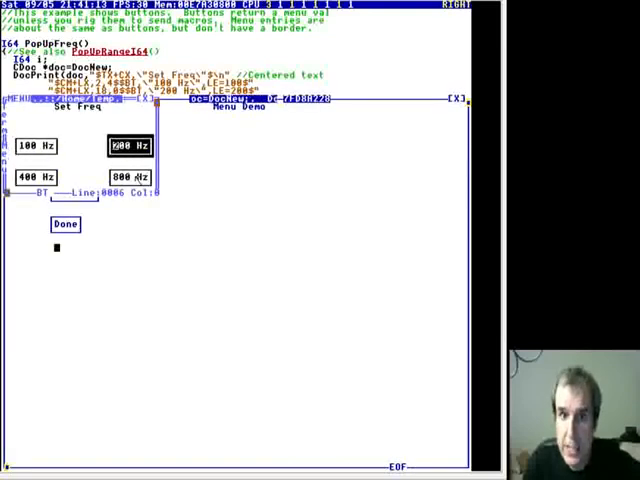
left_click(64, 224)
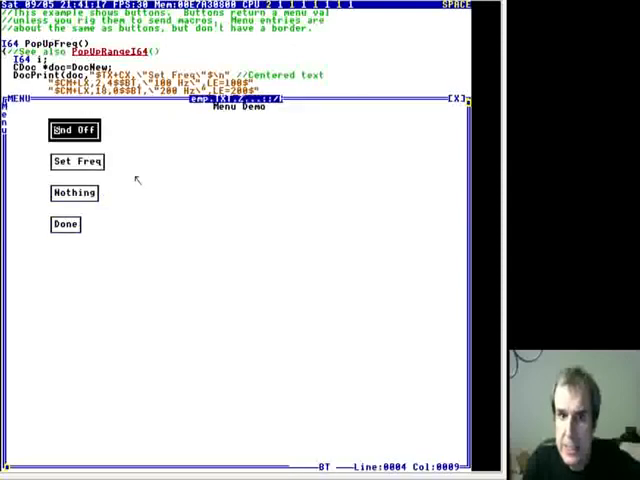
left_click(72, 130)
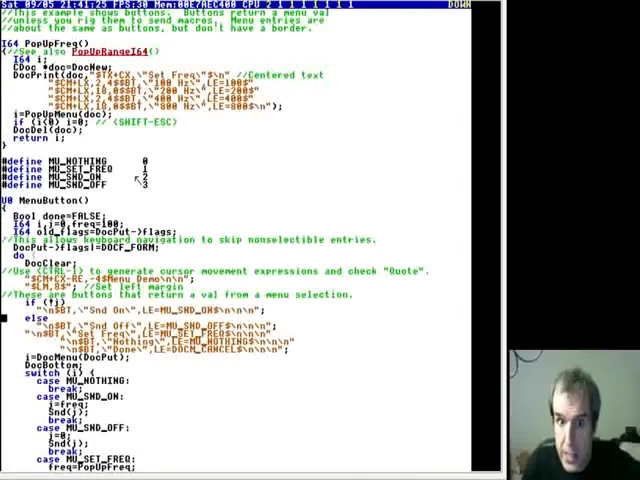
scroll("down", 3)
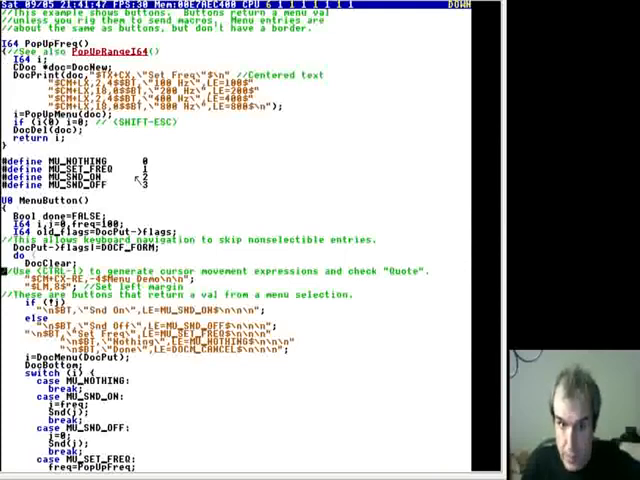
scroll("down", 3)
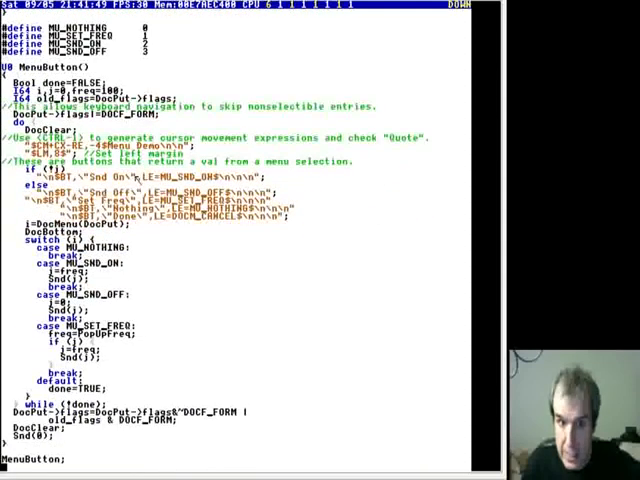